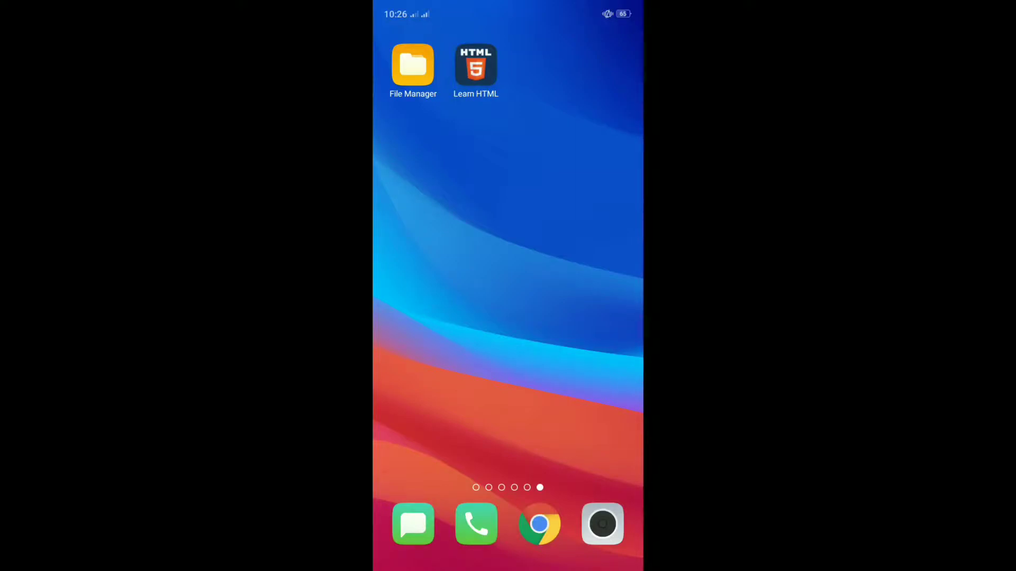
# Open File Manager and show all folders in phone storage
pyautogui.click(413, 64)
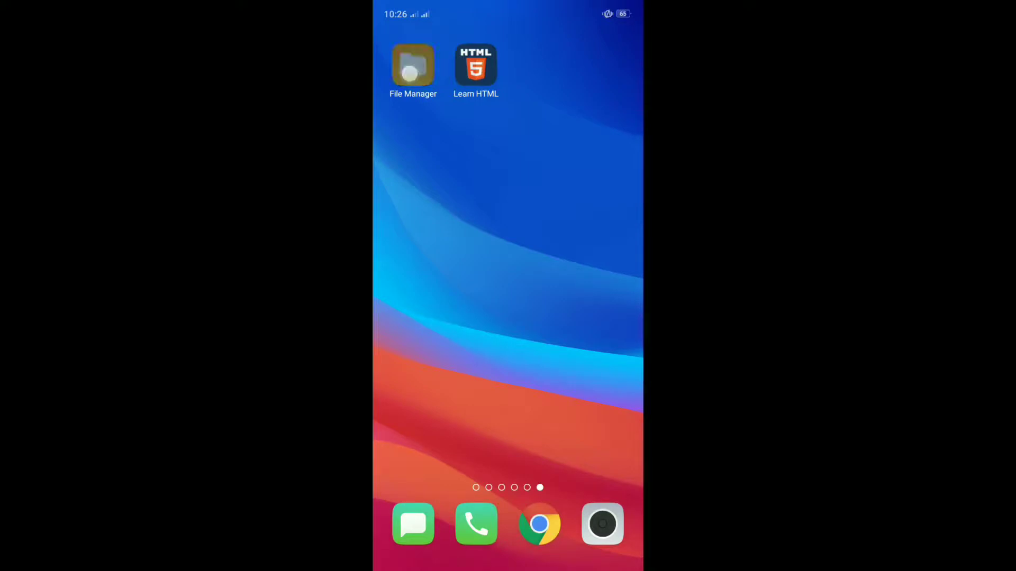
pyautogui.click(412, 66)
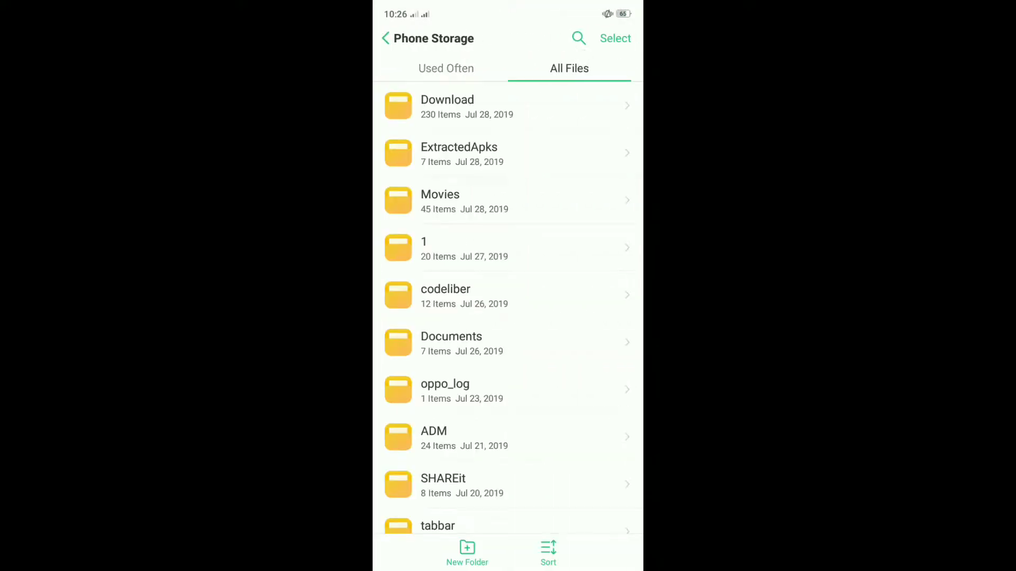
# Create a folder named 'example' in phone storage
pyautogui.click(467, 551)
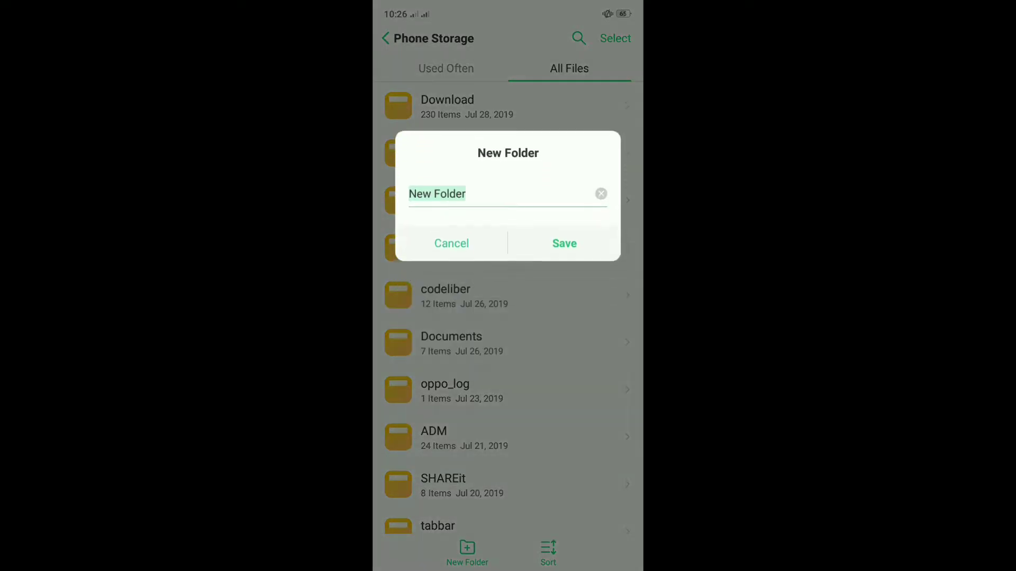
pyautogui.write('example')
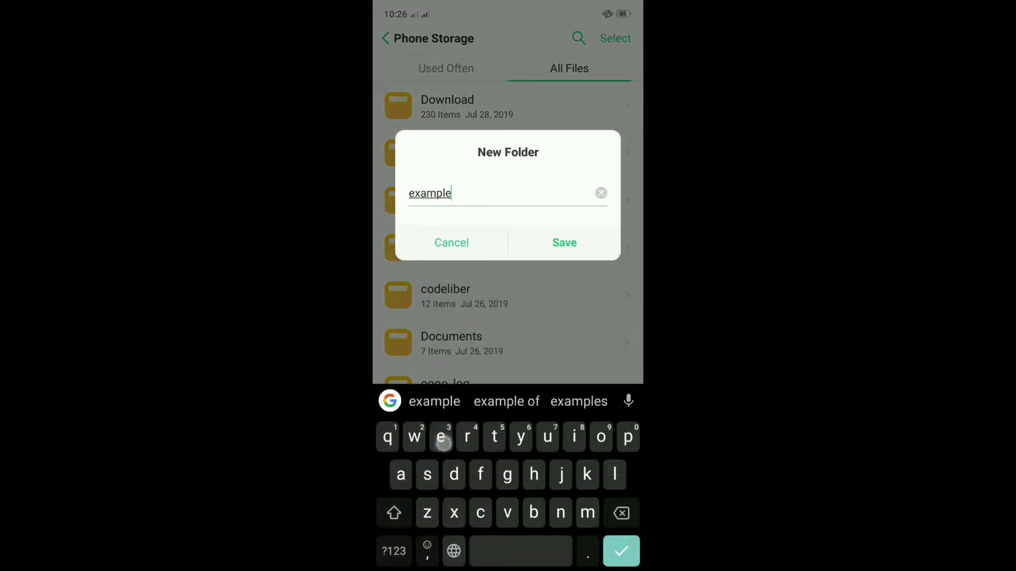
pyautogui.click(563, 242)
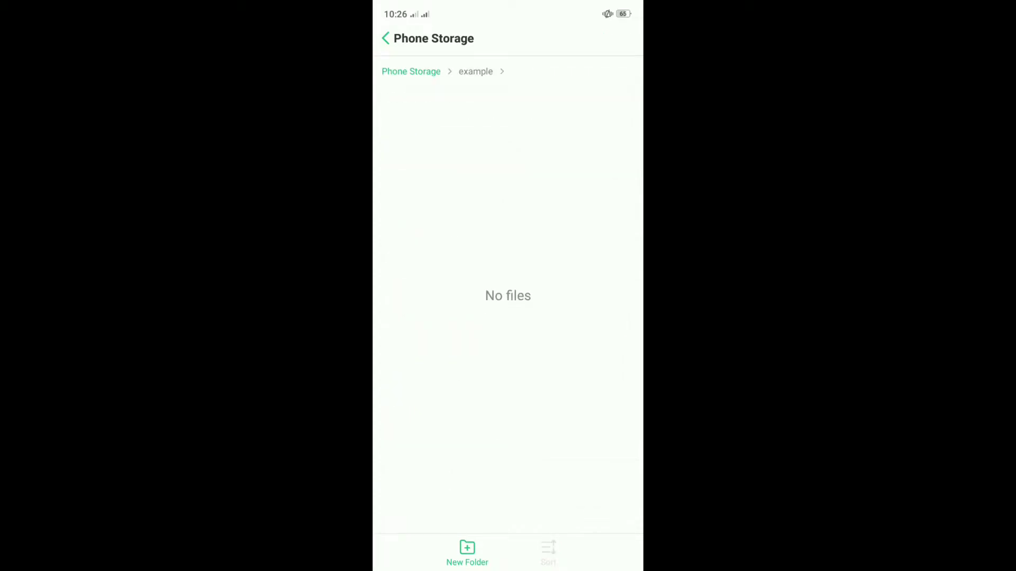
# Copy city.jpg into the example folder and return to the home screen
pyautogui.click(410, 72)
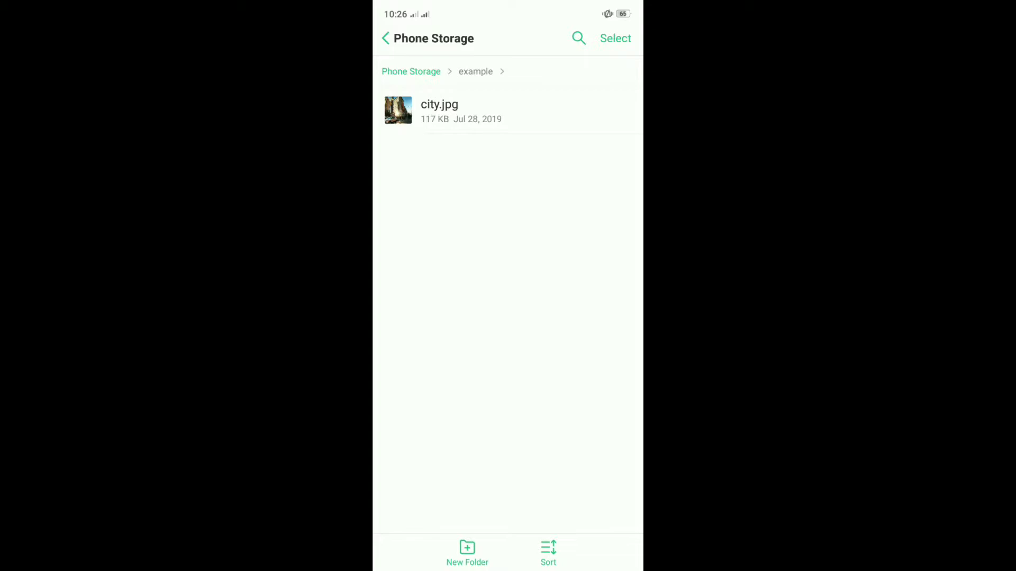
pyautogui.press('home')
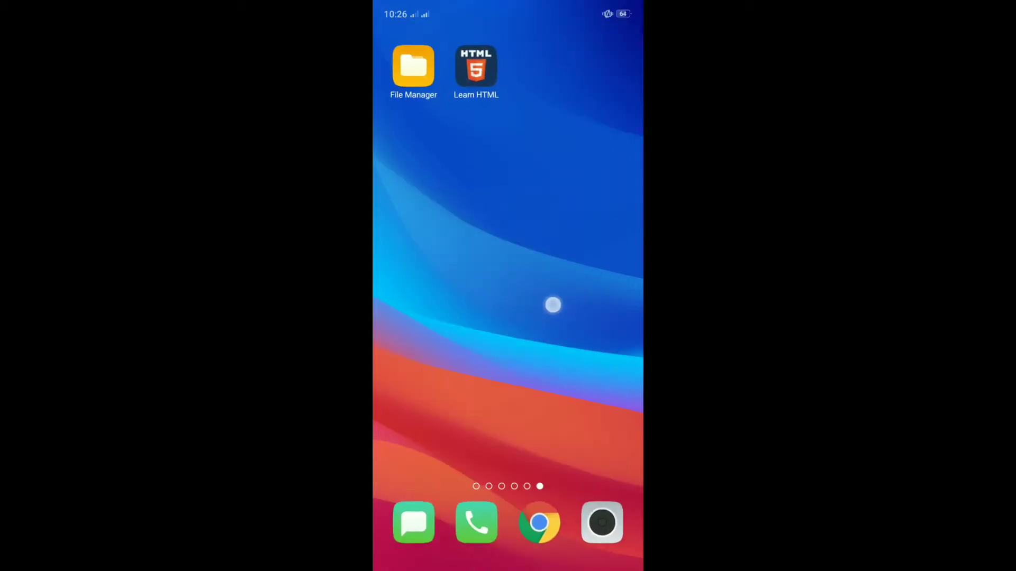
# Launch Learn HTML and find the HTML Images lesson via the 'Im' search
pyautogui.click(475, 66)
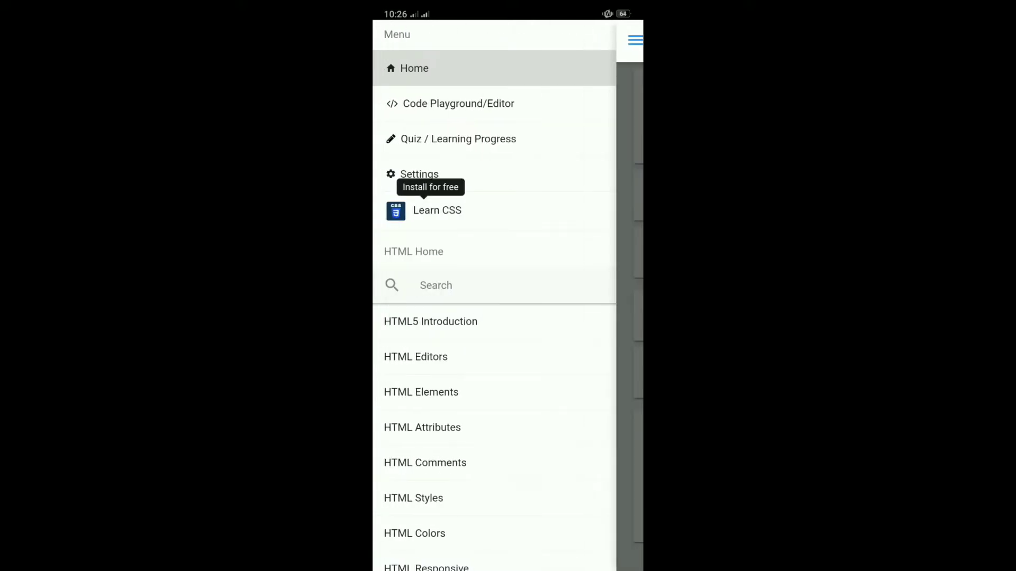
pyautogui.write('Im')
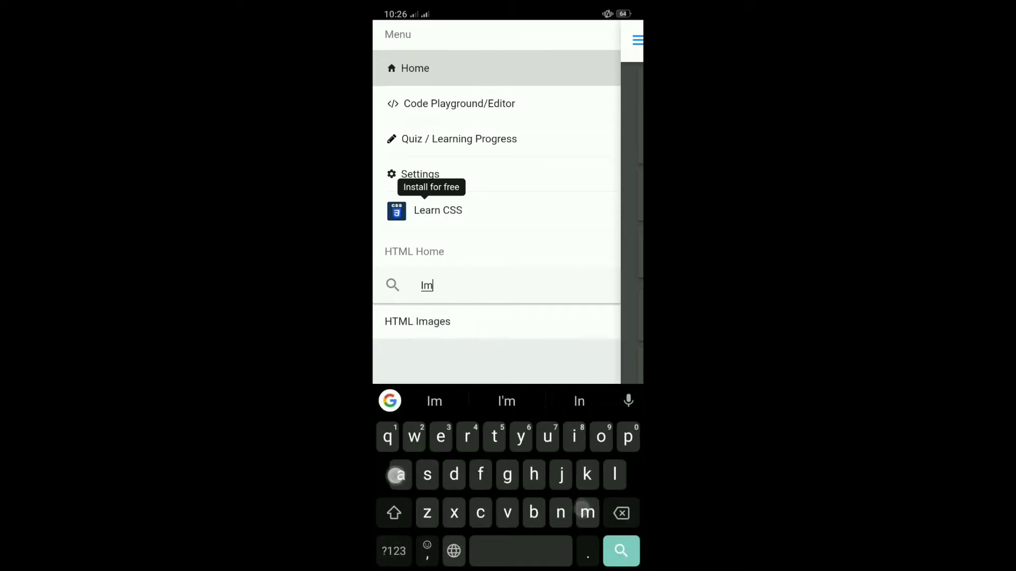
pyautogui.click(418, 321)
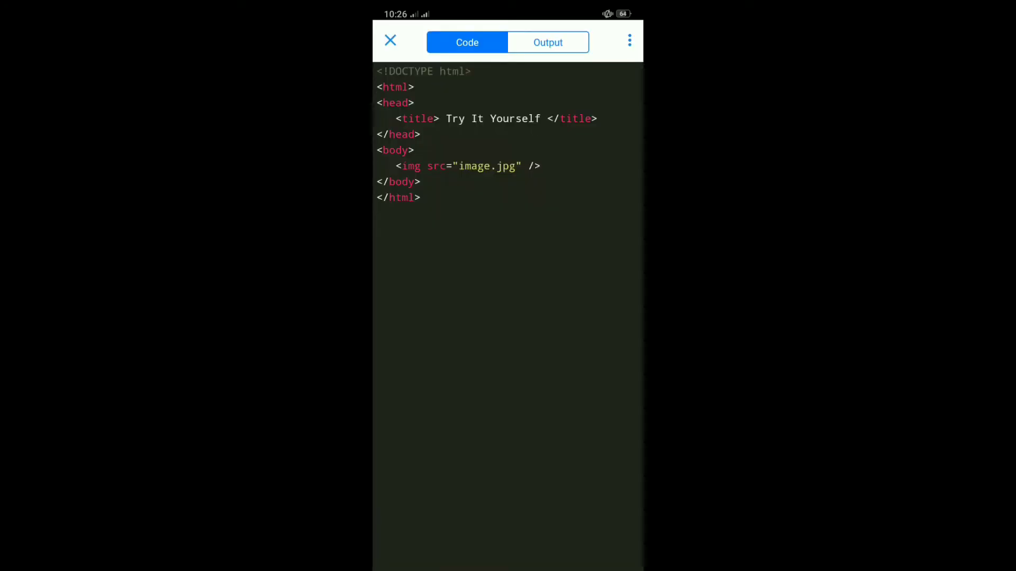
# Change the img src from image.jpg to city.jpg
pyautogui.click(483, 182)
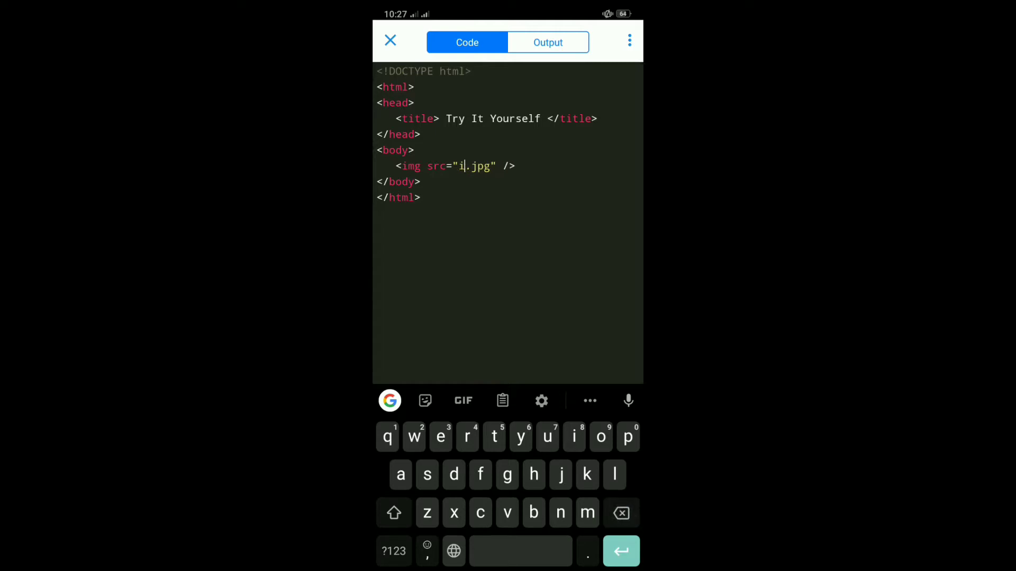
pyautogui.write('city')
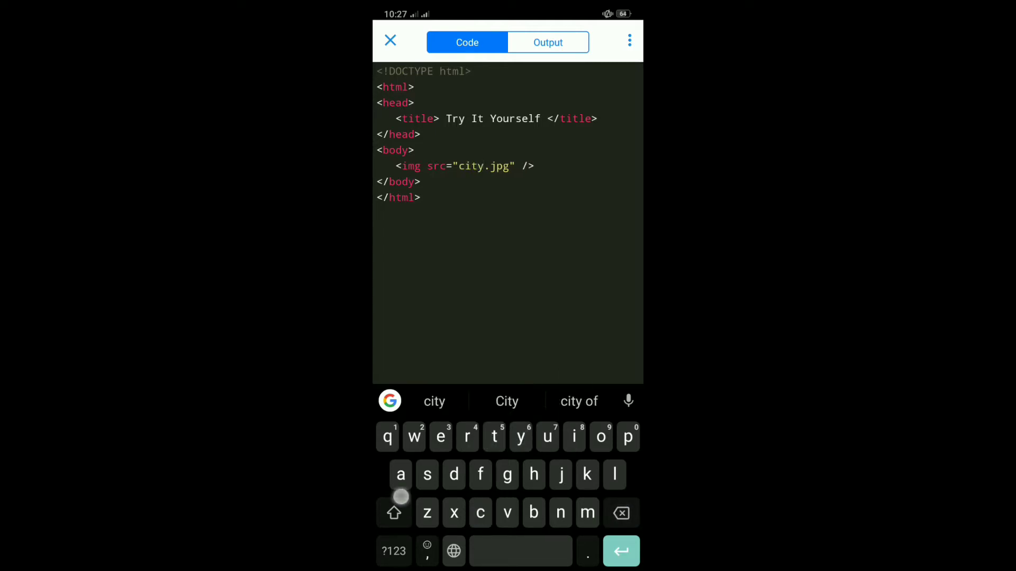
pyautogui.click(628, 41)
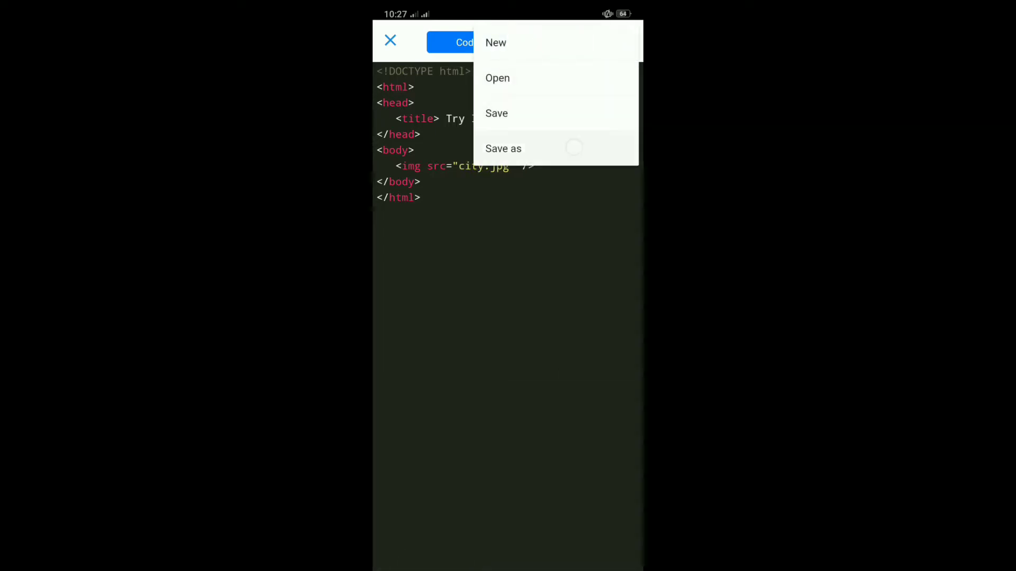
# Save the code as index.html in the example folder and view the output
pyautogui.click(502, 148)
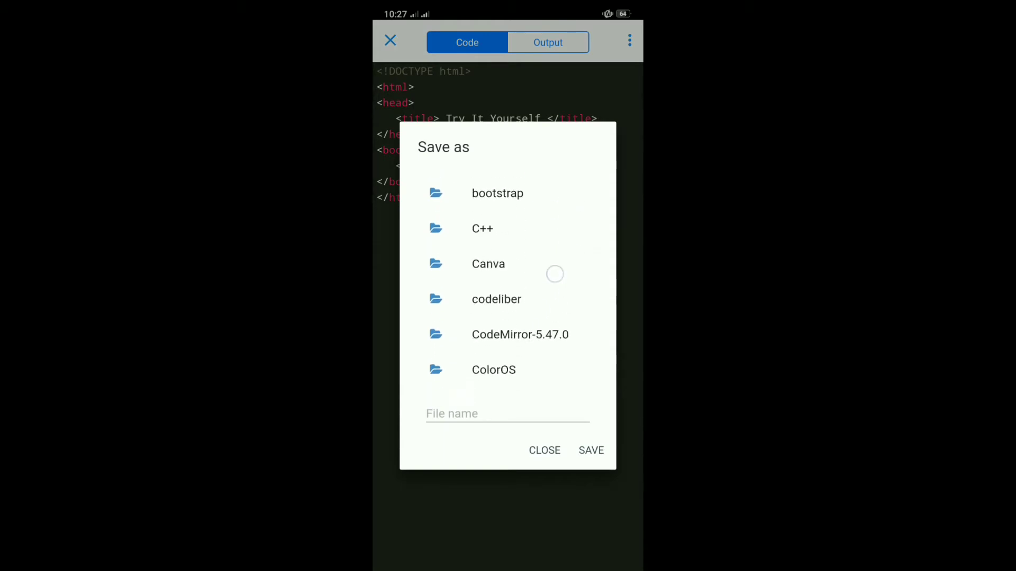
pyautogui.scroll(-3)
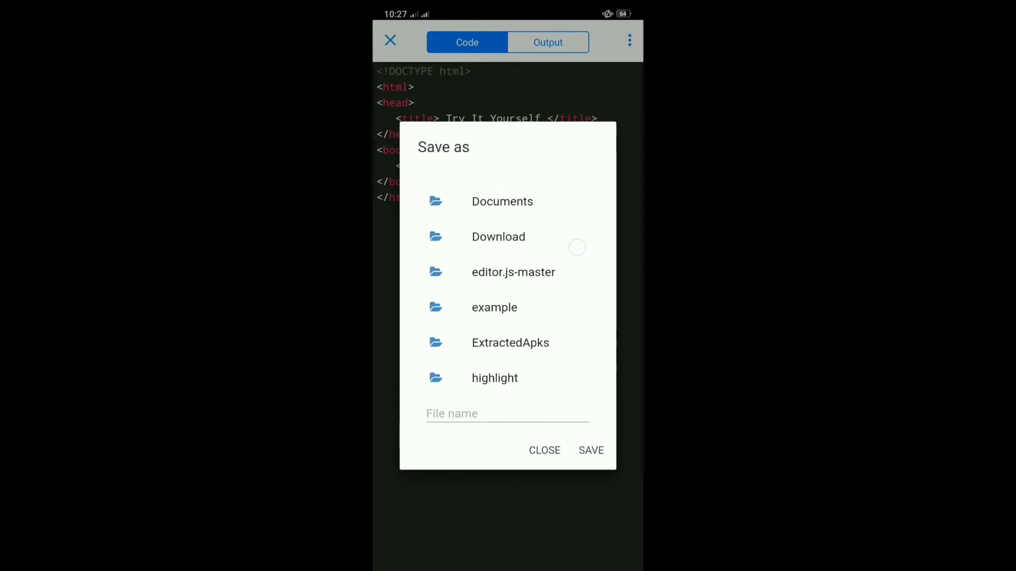
pyautogui.click(494, 307)
pyautogui.write('index.')
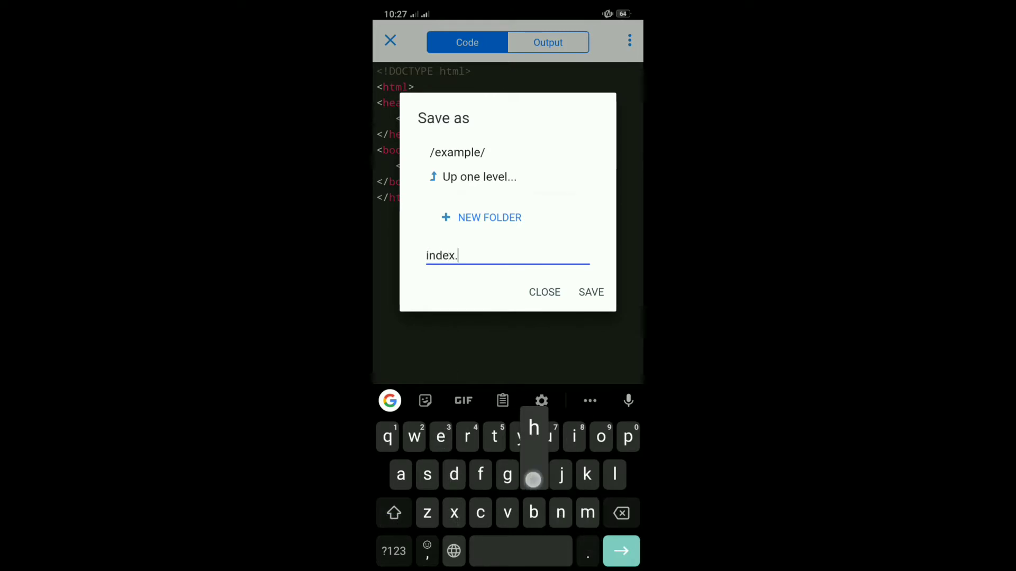
pyautogui.write('html')
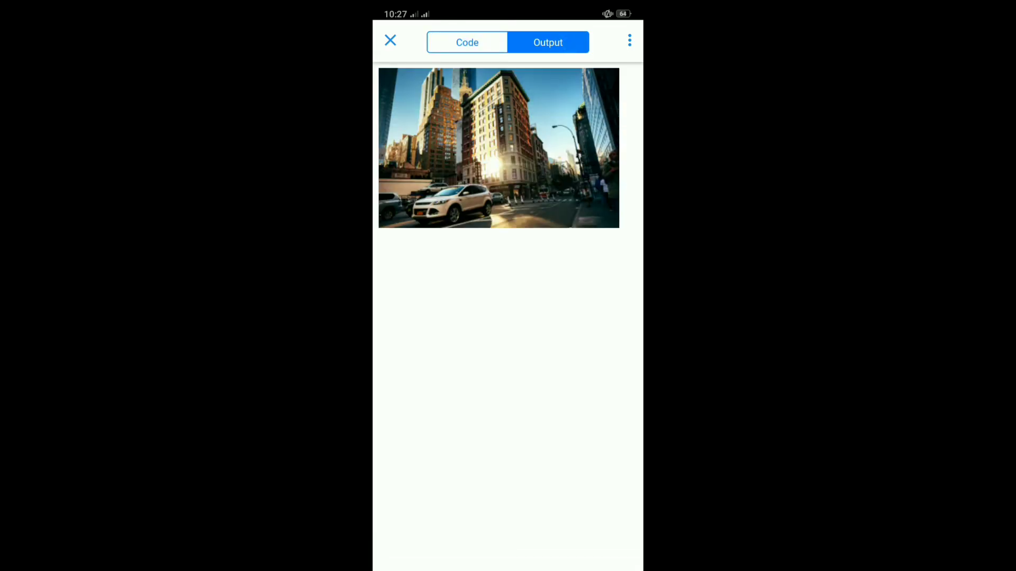
pyautogui.click(466, 43)
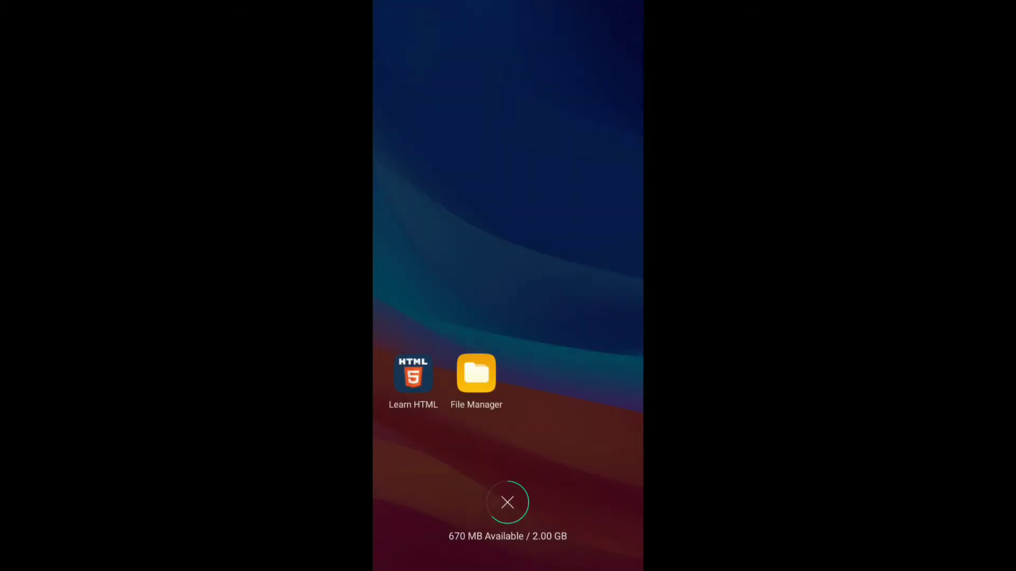
# Reopen File Manager from the recent apps screen
pyautogui.click(475, 373)
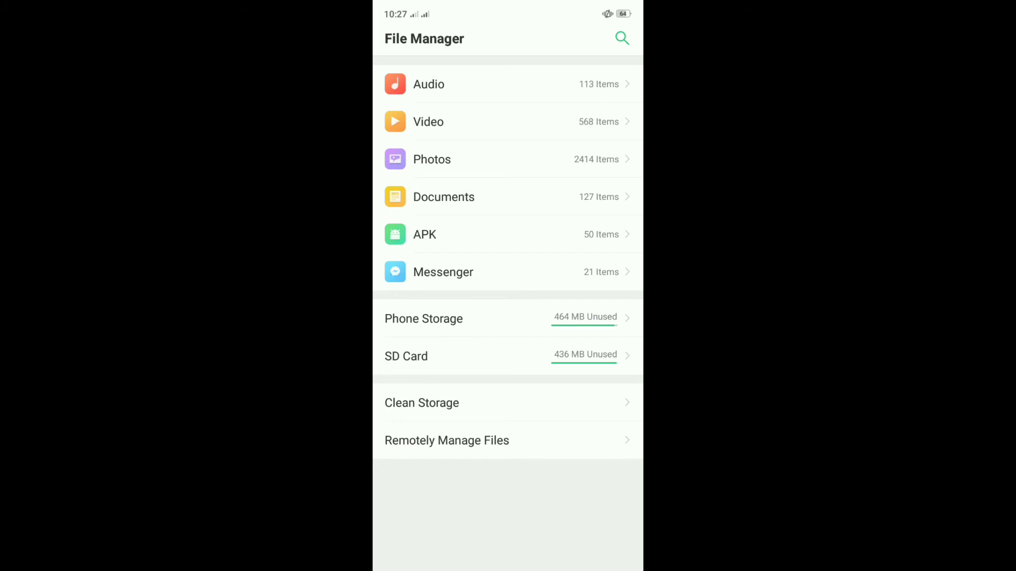